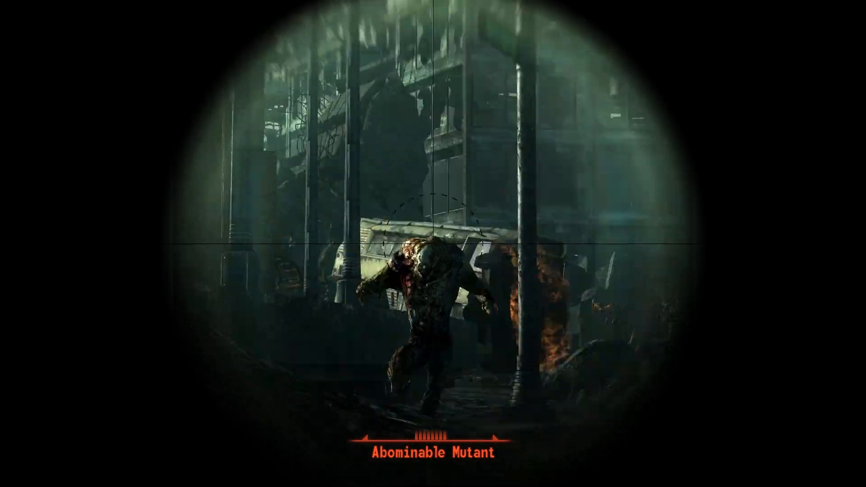
- Minimize Notepad and view the FOOK2 - [EVE] Energy Visuals Enhanced.esp plugin details
click(433, 244)
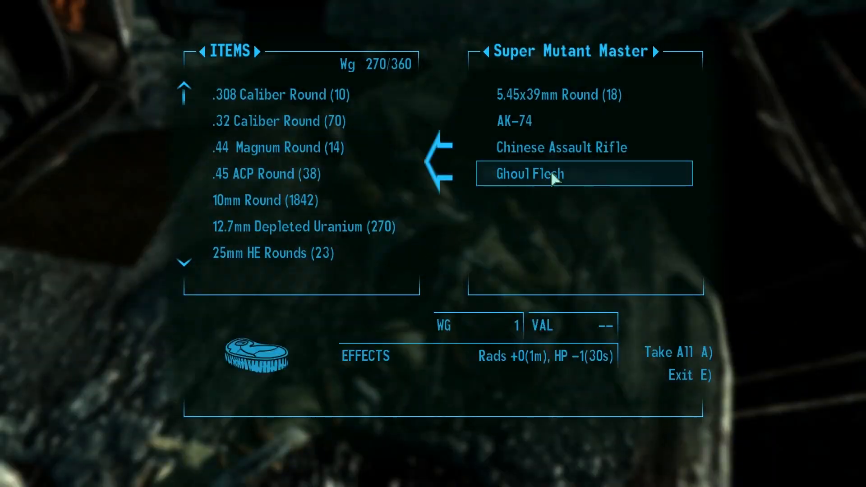
key(e)
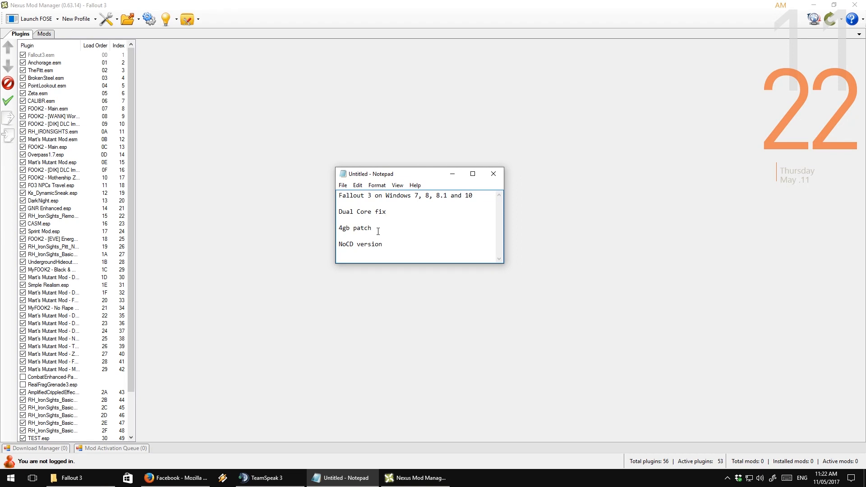
click(419, 478)
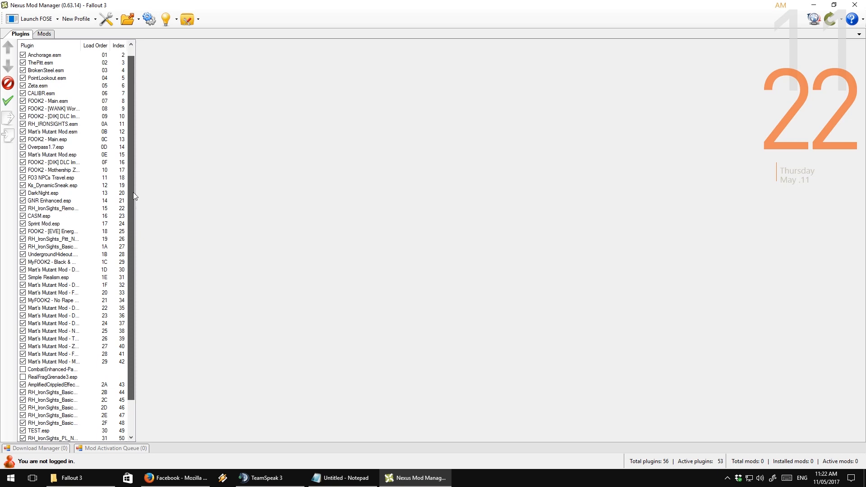
scroll(down, 3)
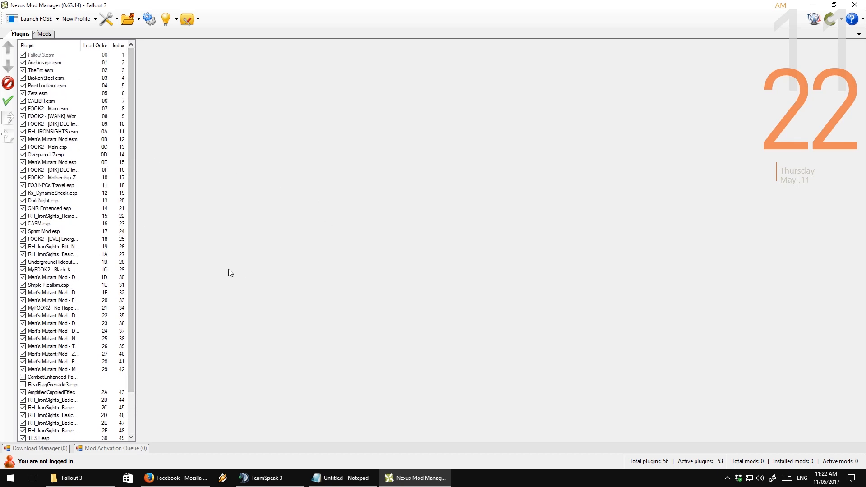
click(52, 239)
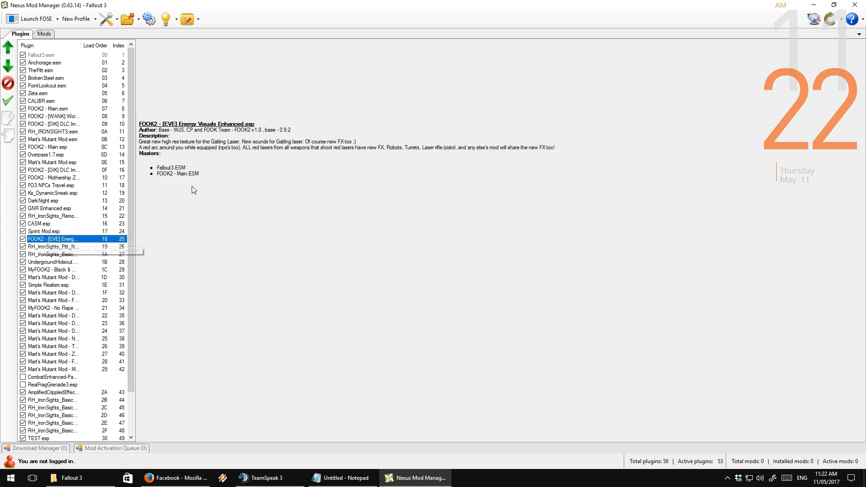
mouse_move(466, 335)
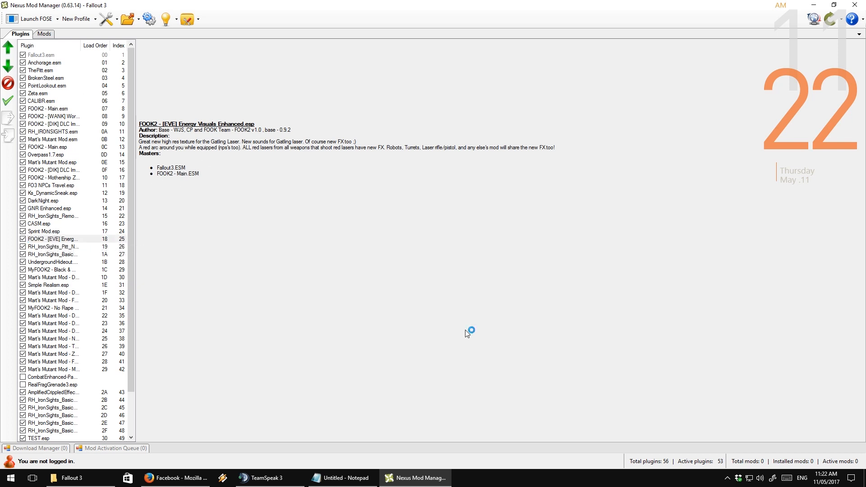
click(341, 478)
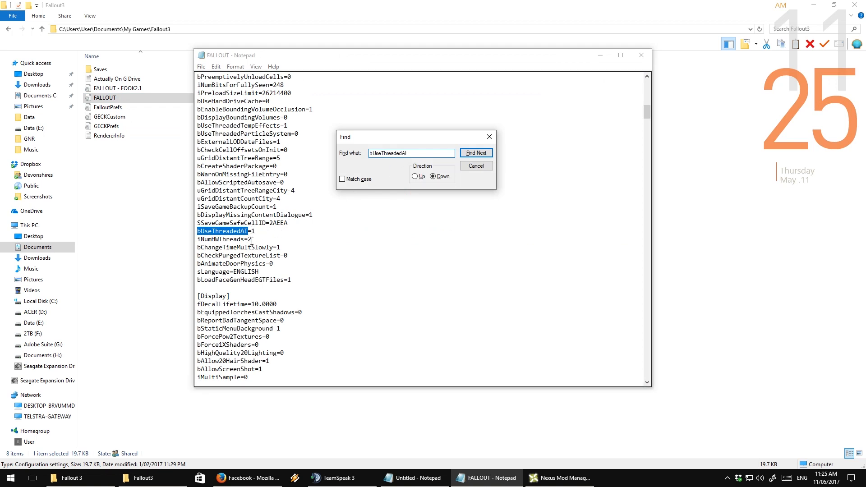
- Confirm iNumHWThreads=2 in FALLOUT.ini, dismiss the Find box, and close Notepad
click(475, 152)
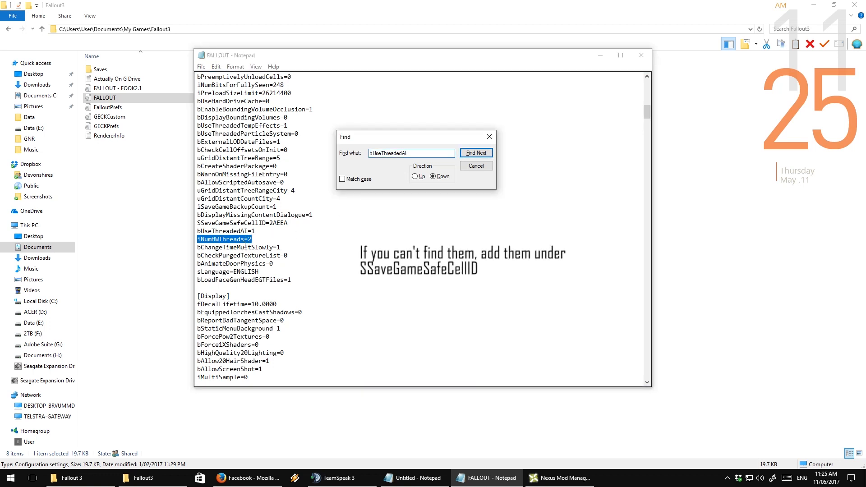
click(474, 165)
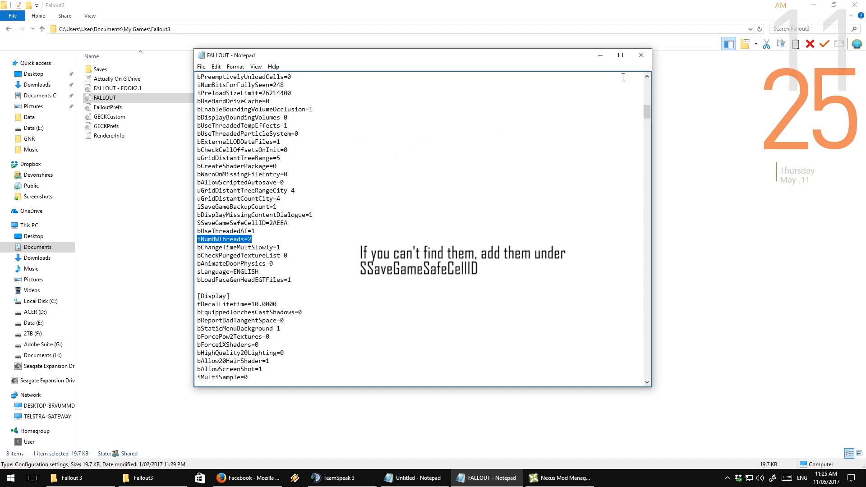
click(413, 477)
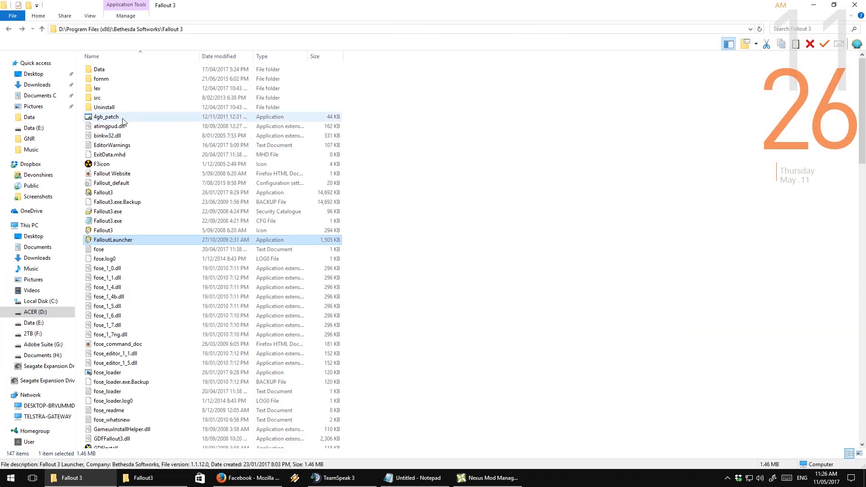
- Run 4gb_patch and apply it to Fallout3.exe
double_click(106, 116)
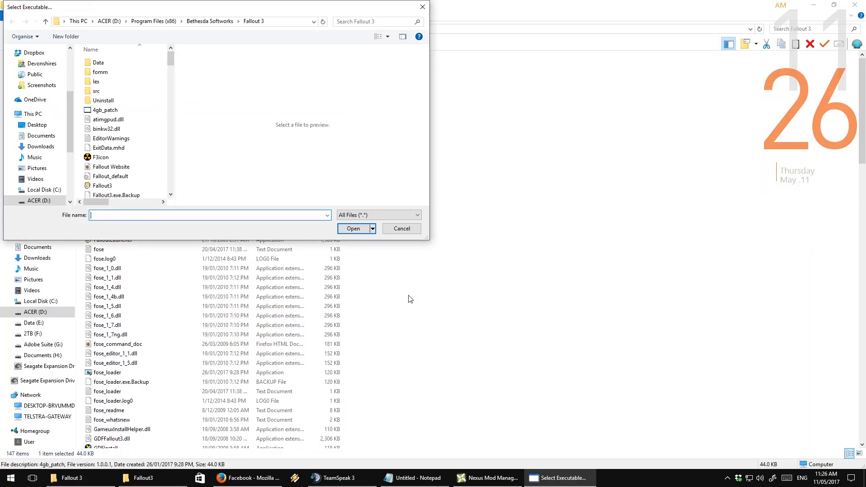
click(102, 185)
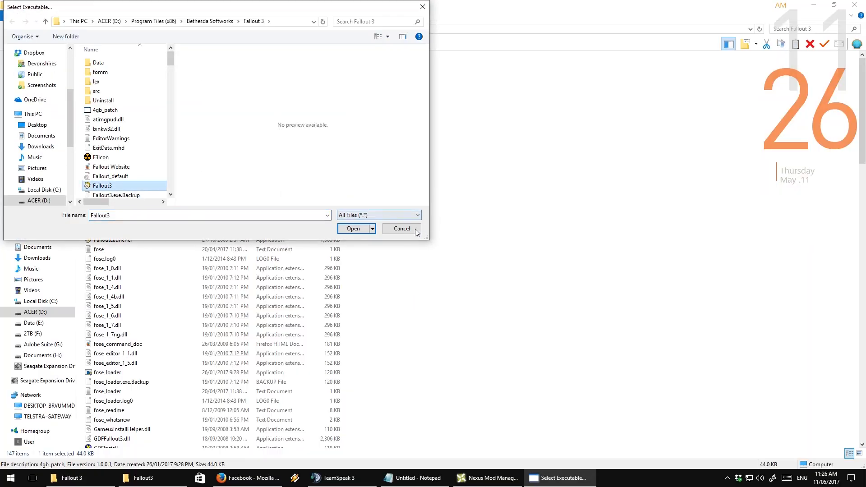
click(352, 229)
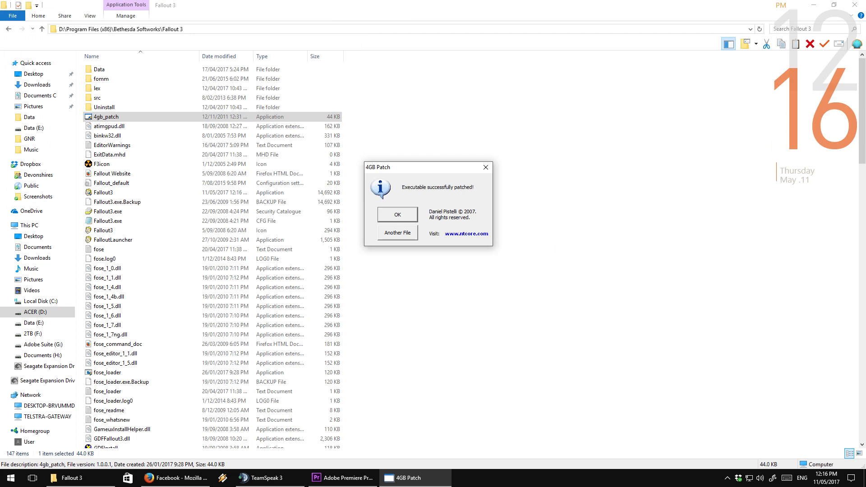